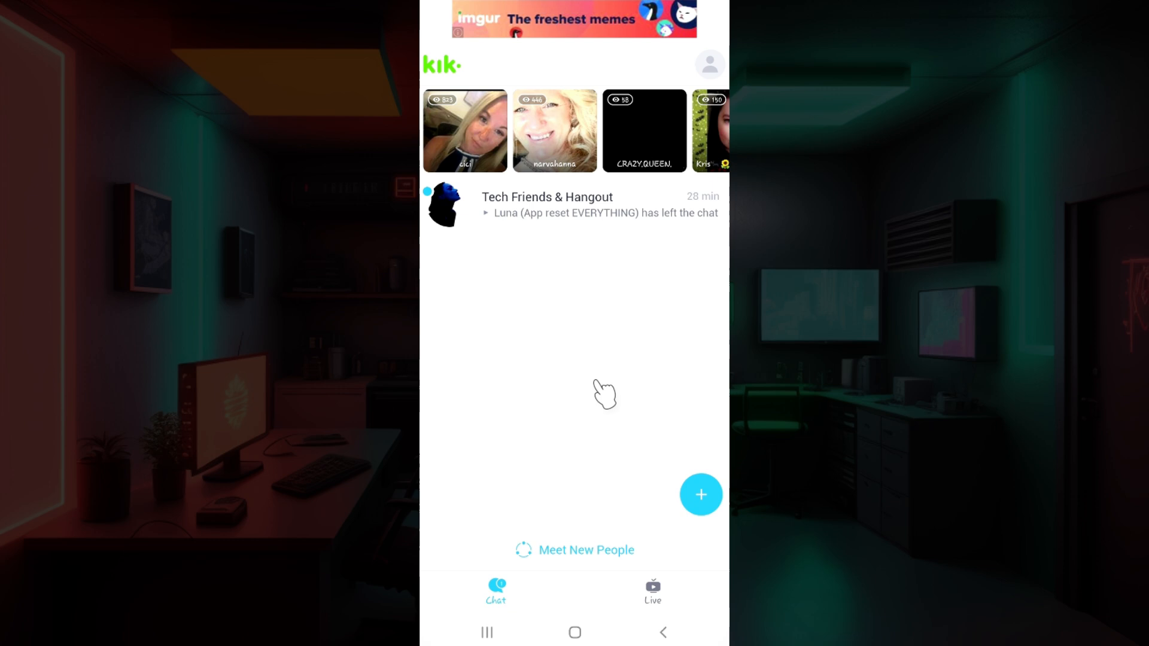
pyautogui.moveTo(577, 442)
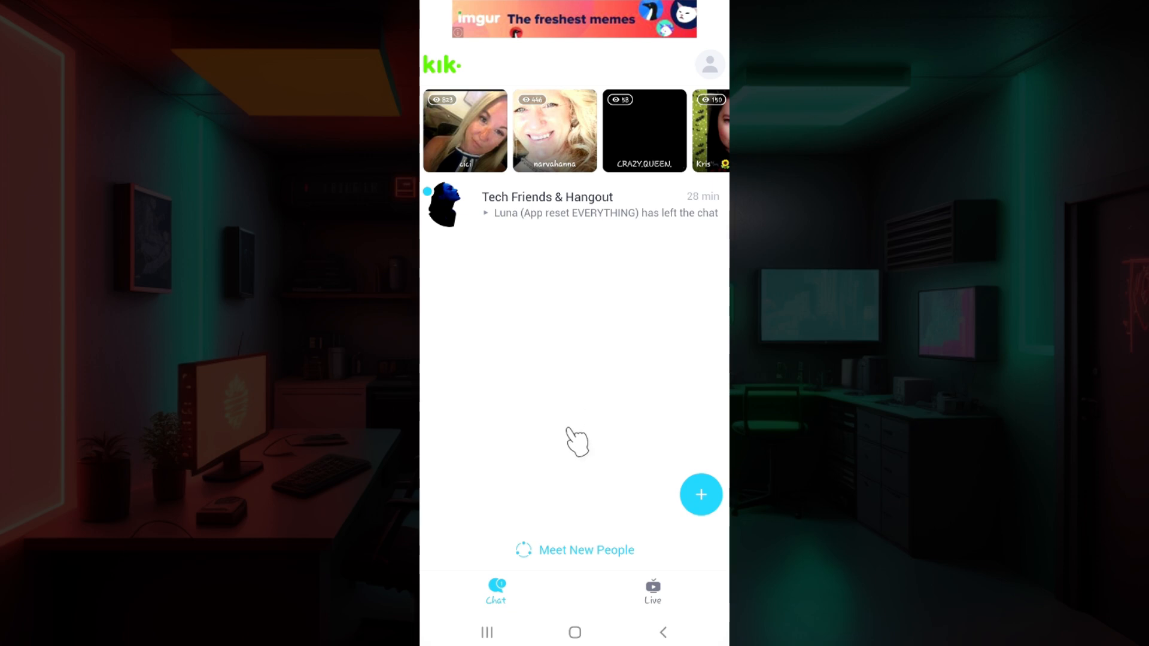
pyautogui.moveTo(708, 64)
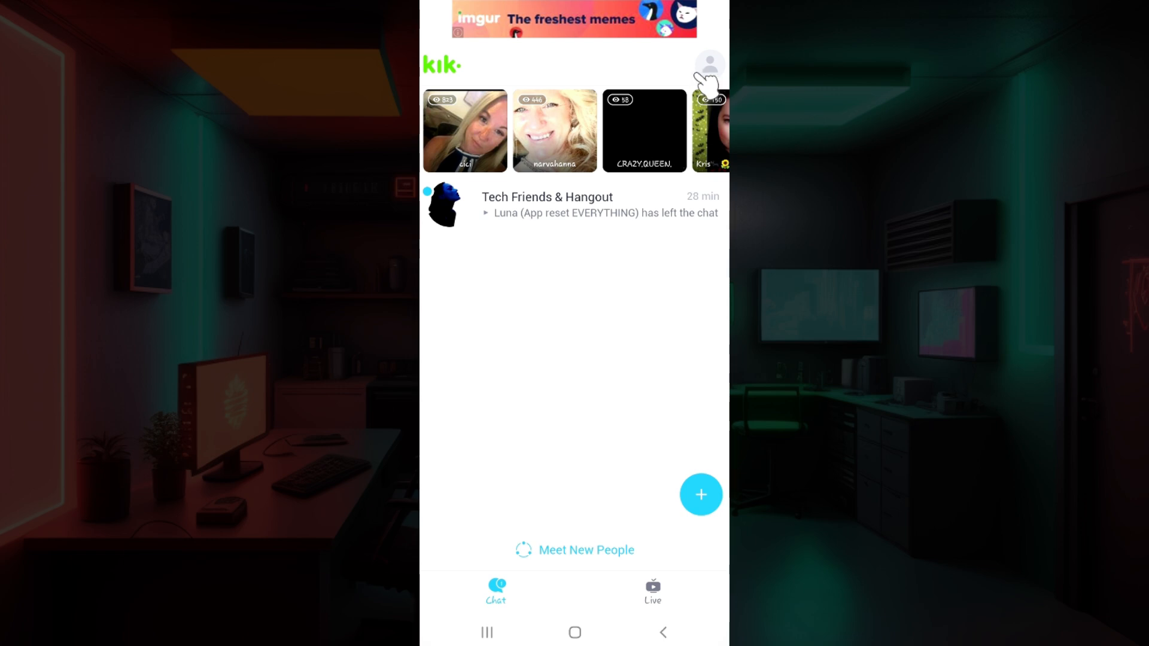
# - Open your Kik profile from the avatar and go to Chat Settings
pyautogui.click(708, 65)
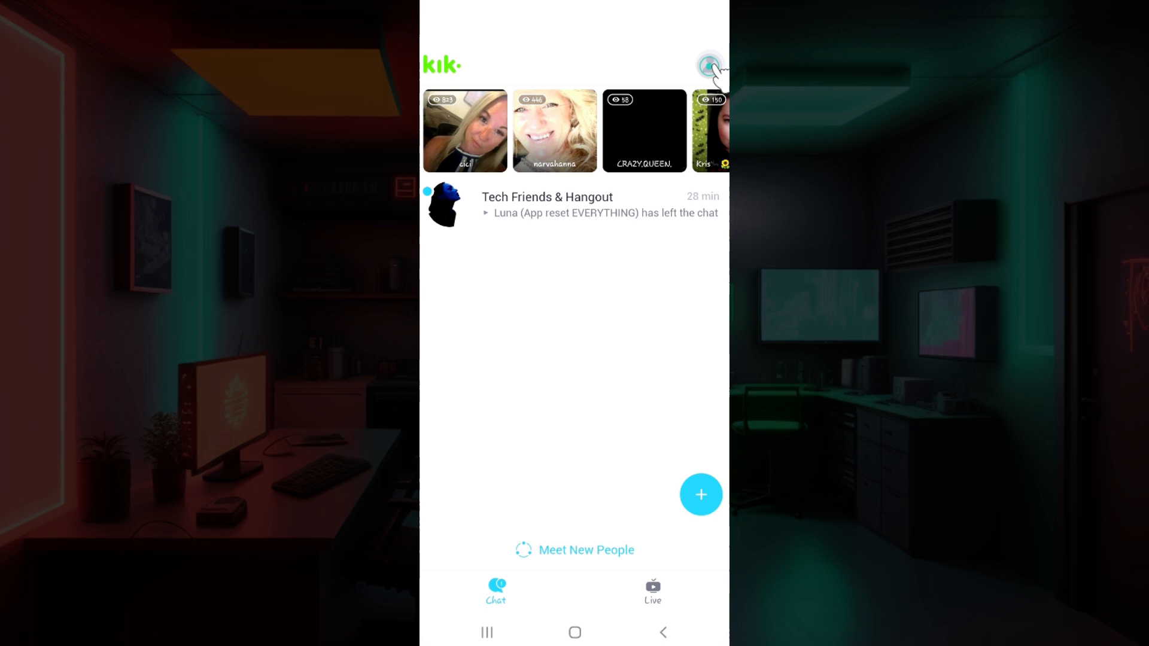
pyautogui.click(708, 65)
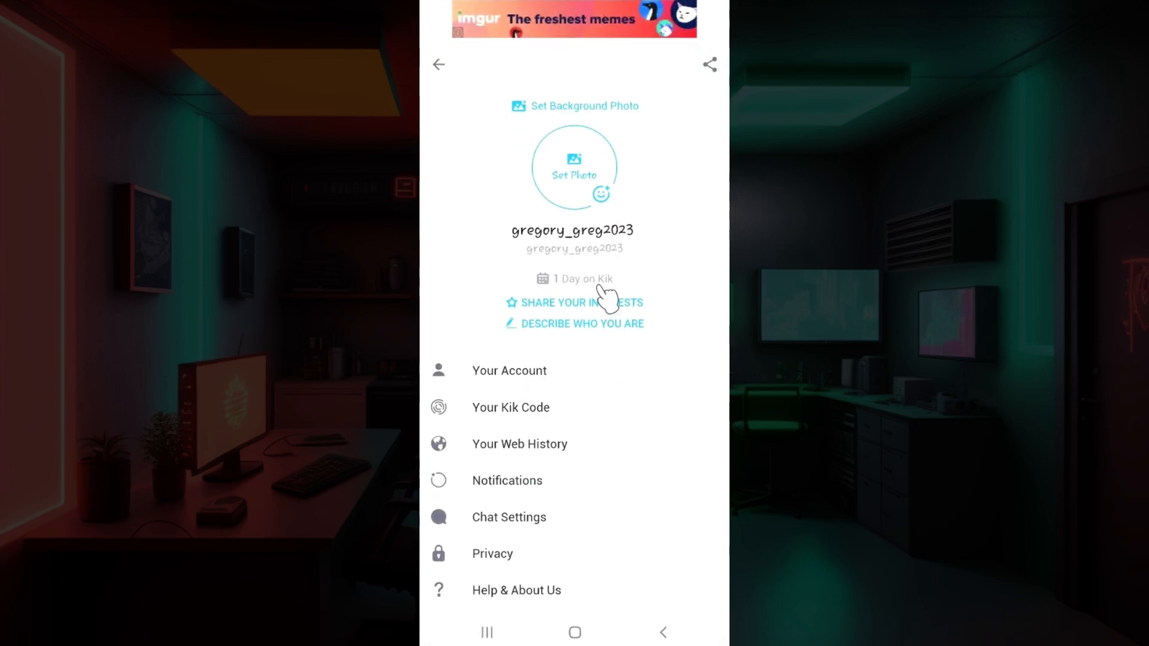
pyautogui.moveTo(605, 500)
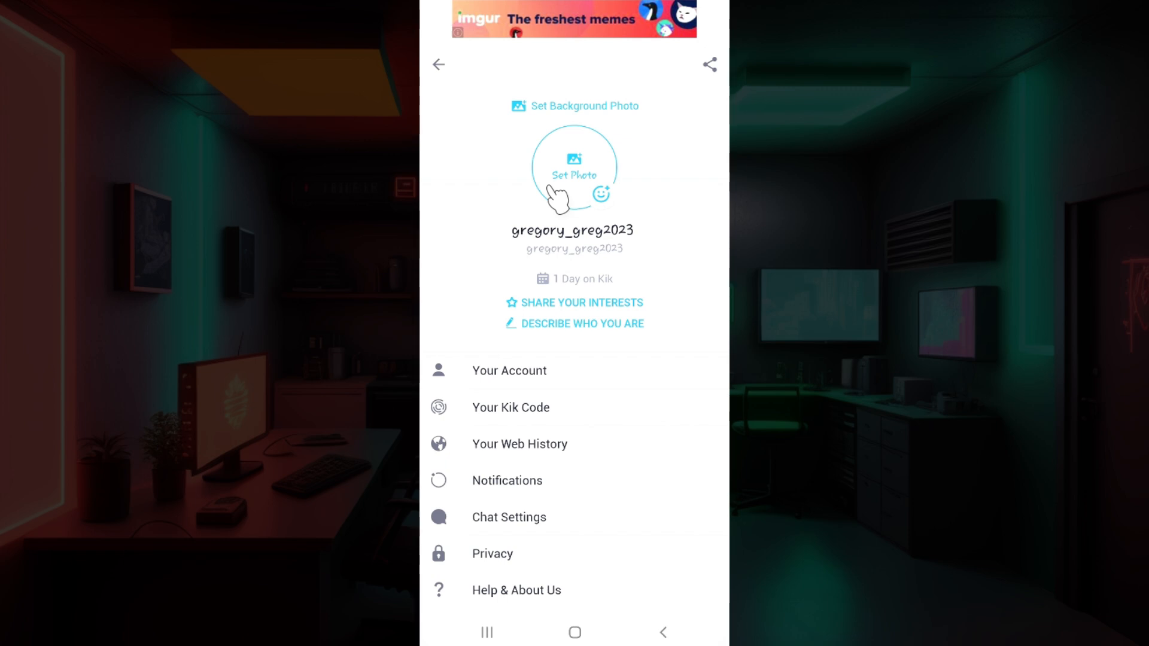
pyautogui.moveTo(590, 513)
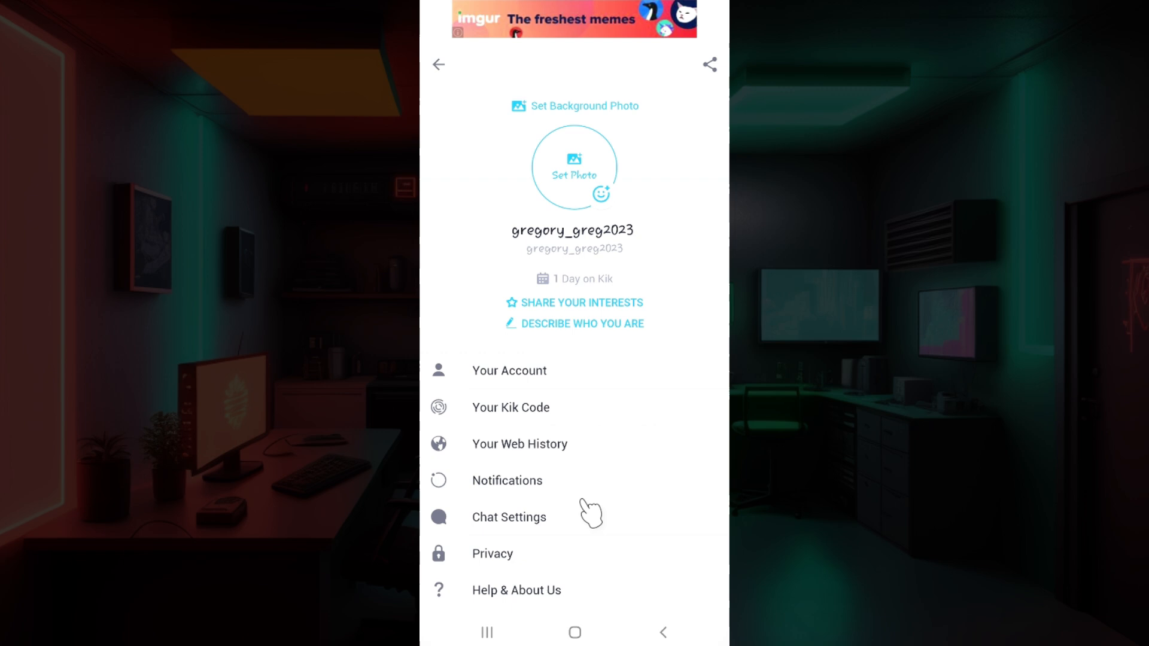
pyautogui.moveTo(574, 531)
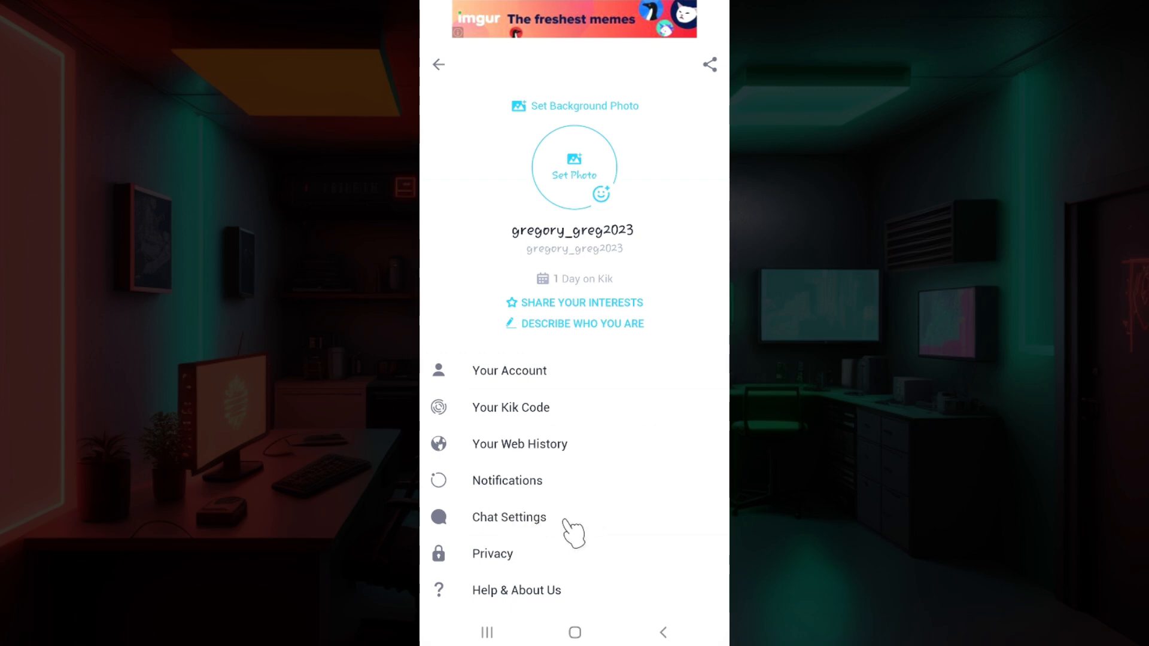
pyautogui.click(508, 517)
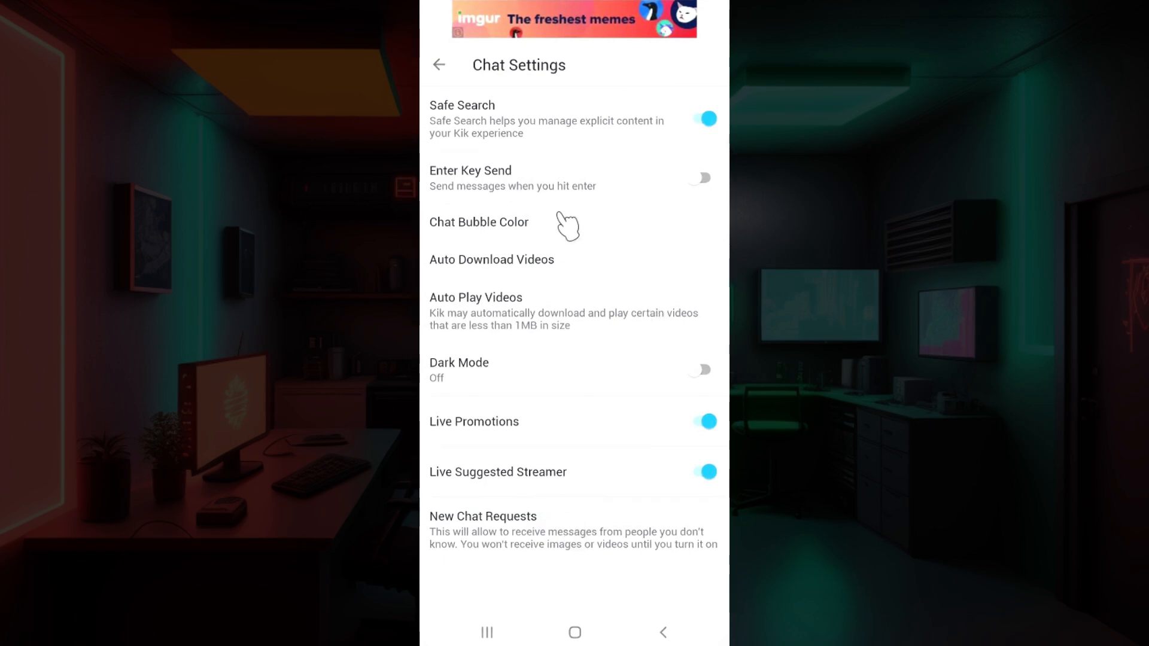
pyautogui.moveTo(536, 424)
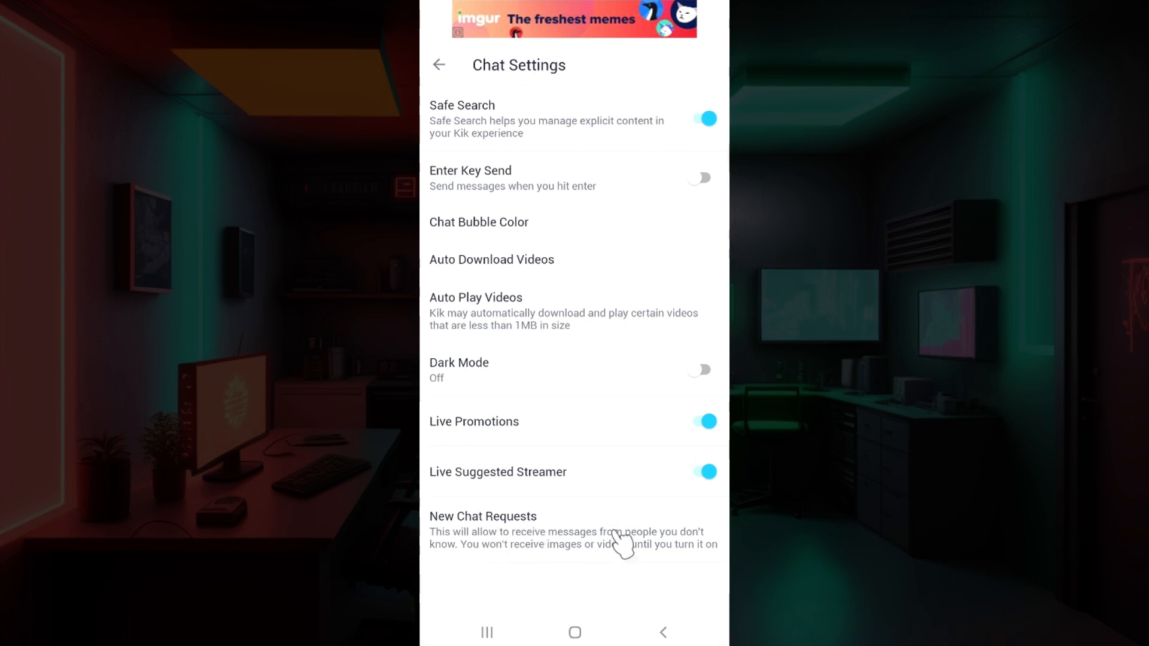
# - Change New Chat Requests from Only from Groups to Always
pyautogui.click(483, 516)
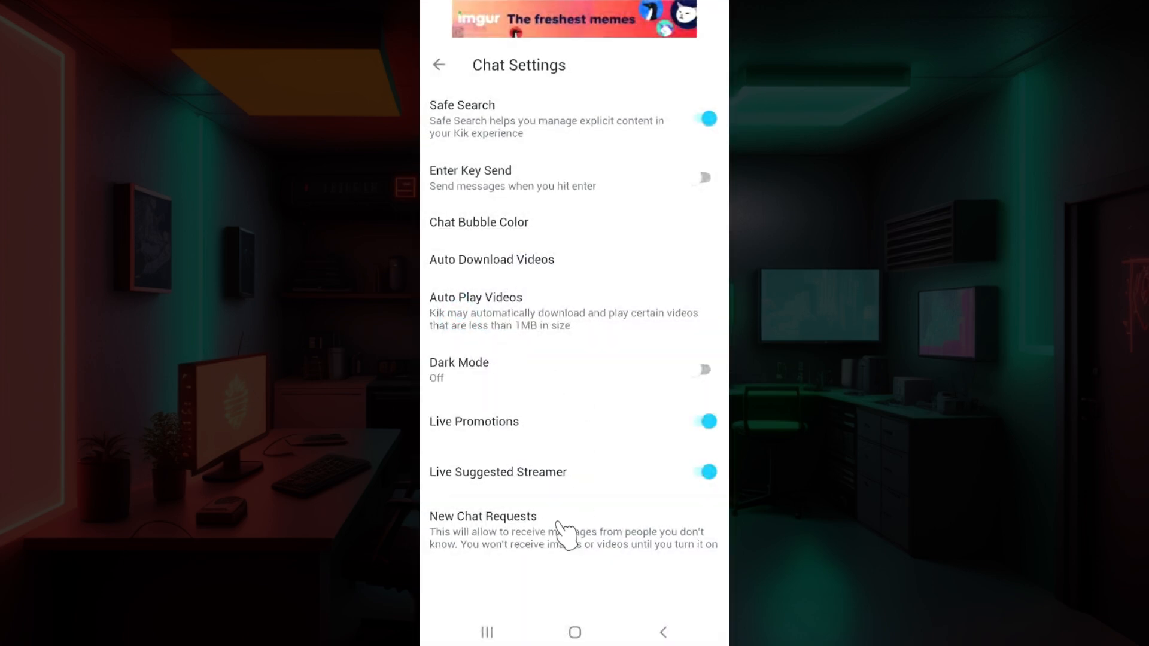
pyautogui.click(483, 516)
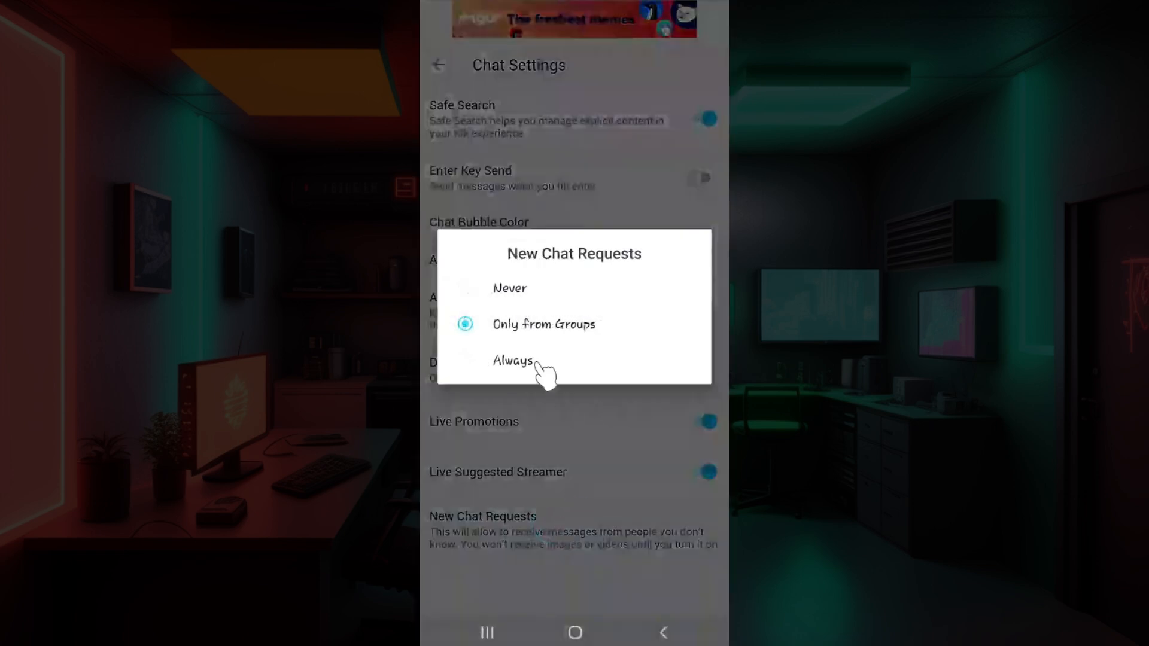
pyautogui.click(511, 361)
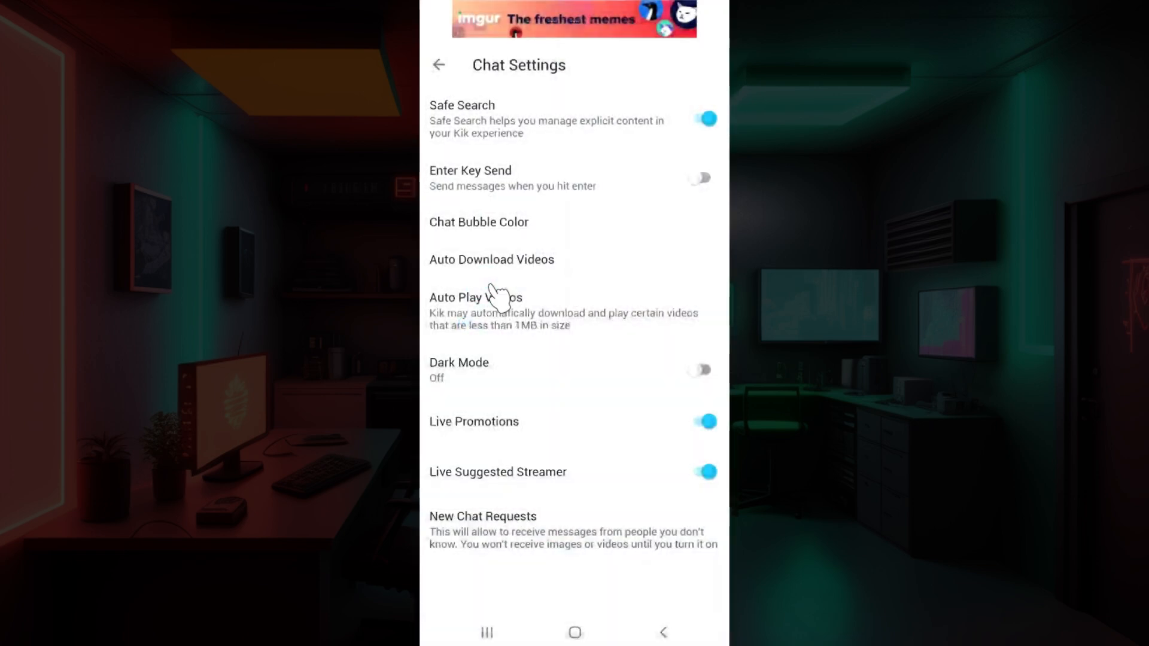